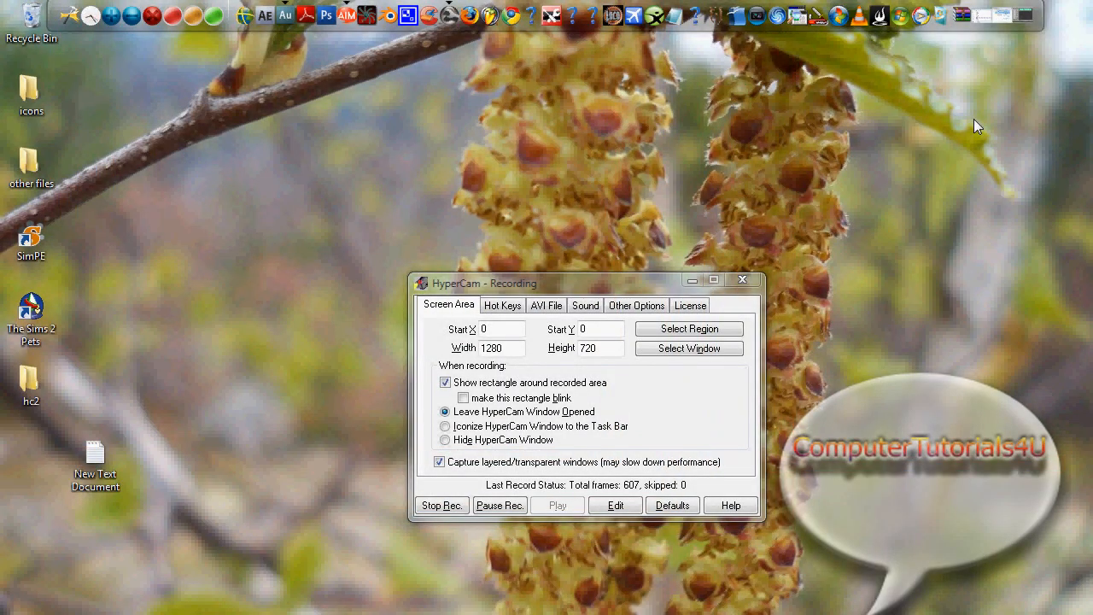
pyautogui.moveTo(833, 237)
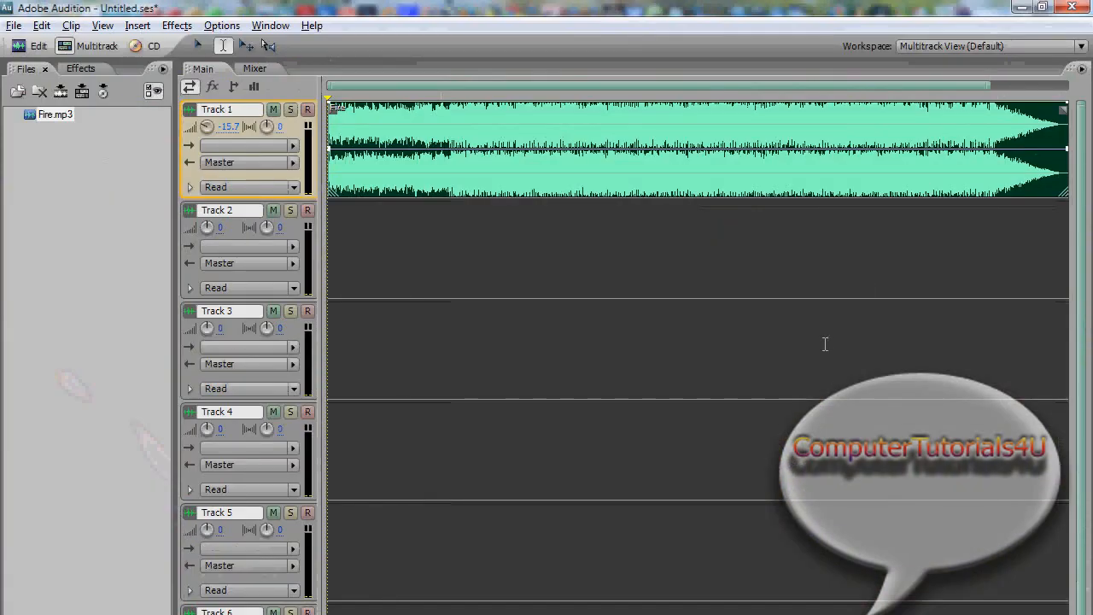
pyautogui.moveTo(231, 389)
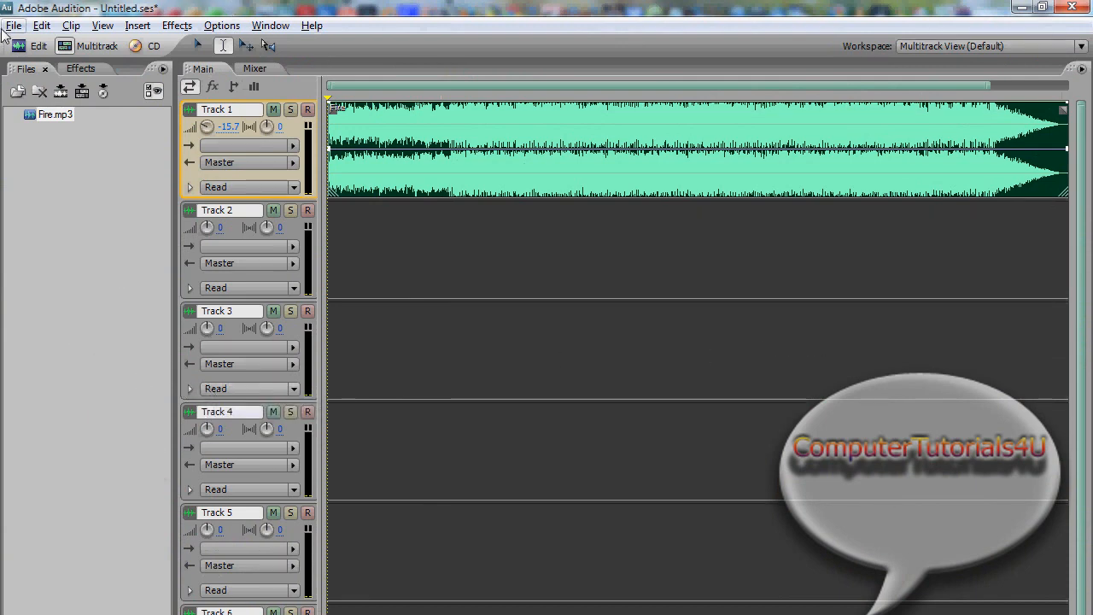
# Step: Reveal the effect slots on every track to browse effects for Track 1's Fire.mp3
pyautogui.click(13, 25)
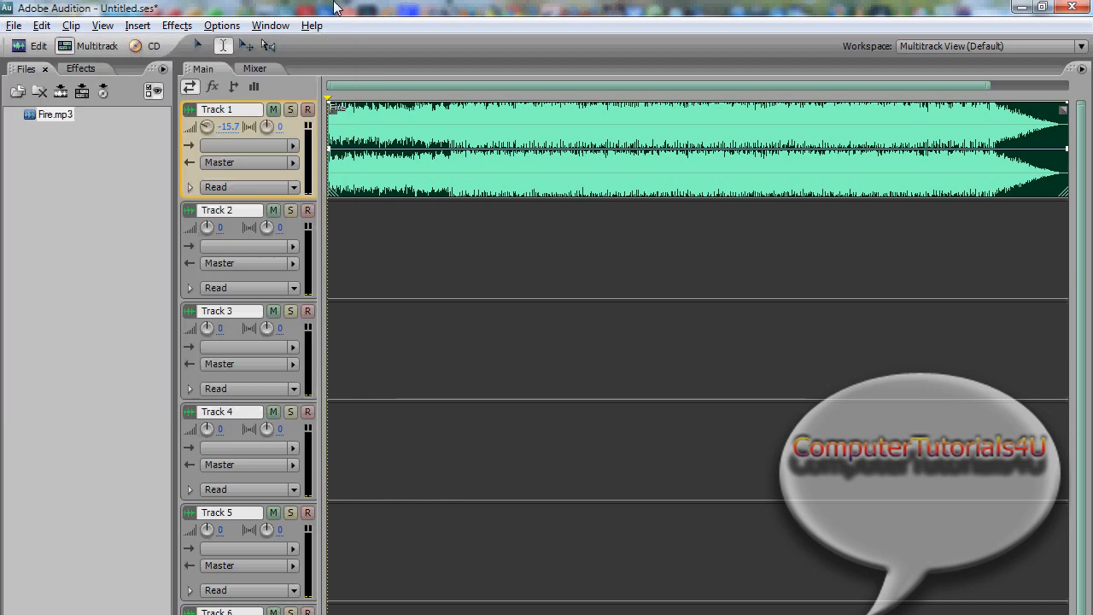
pyautogui.moveTo(122, 64)
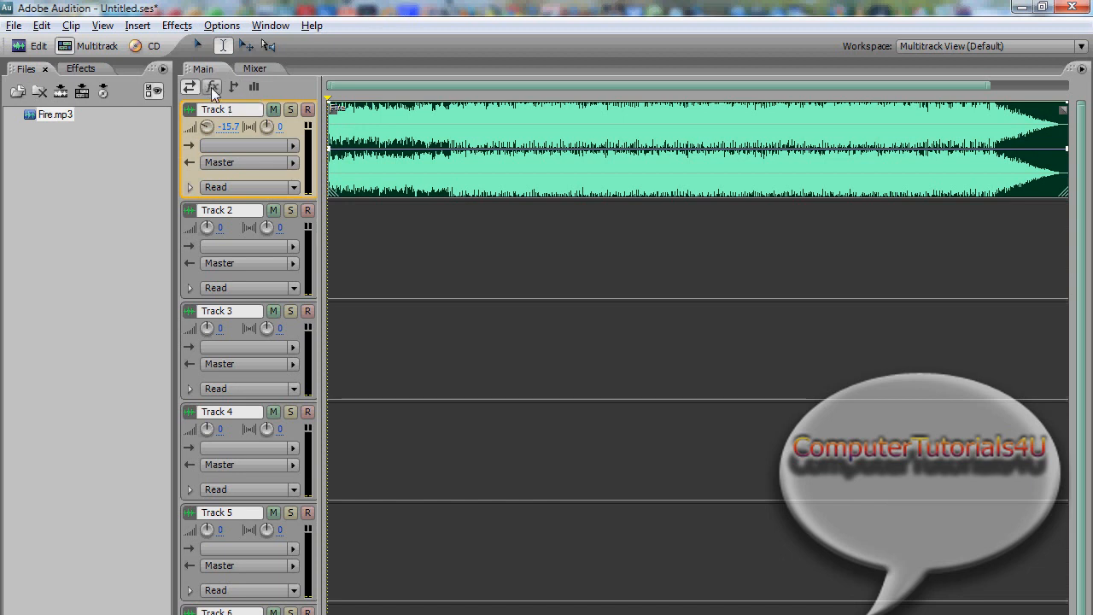
pyautogui.click(212, 86)
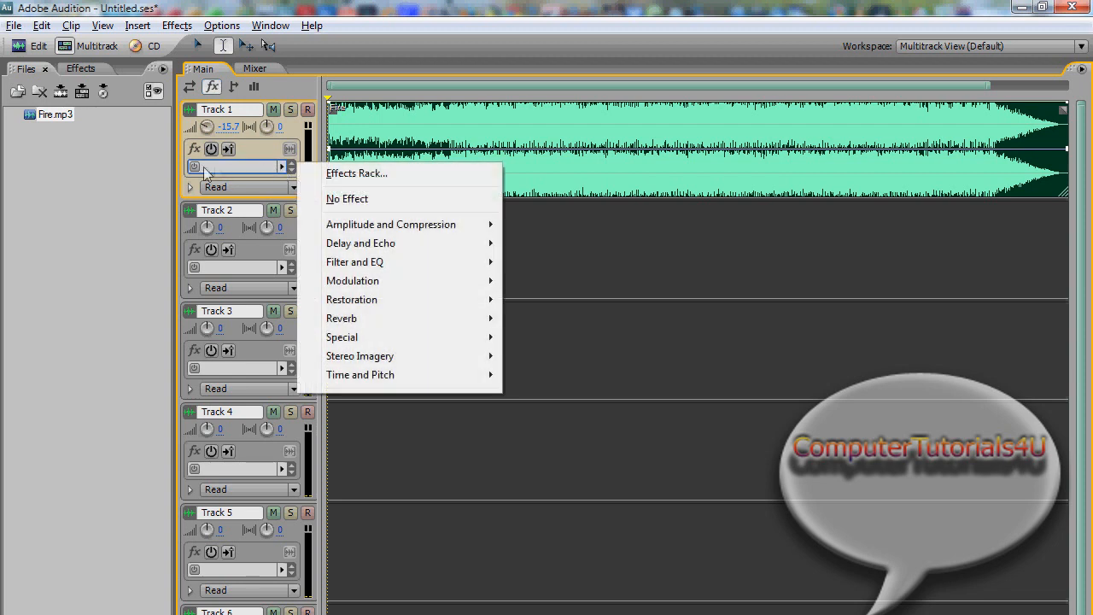
pyautogui.moveTo(293, 175)
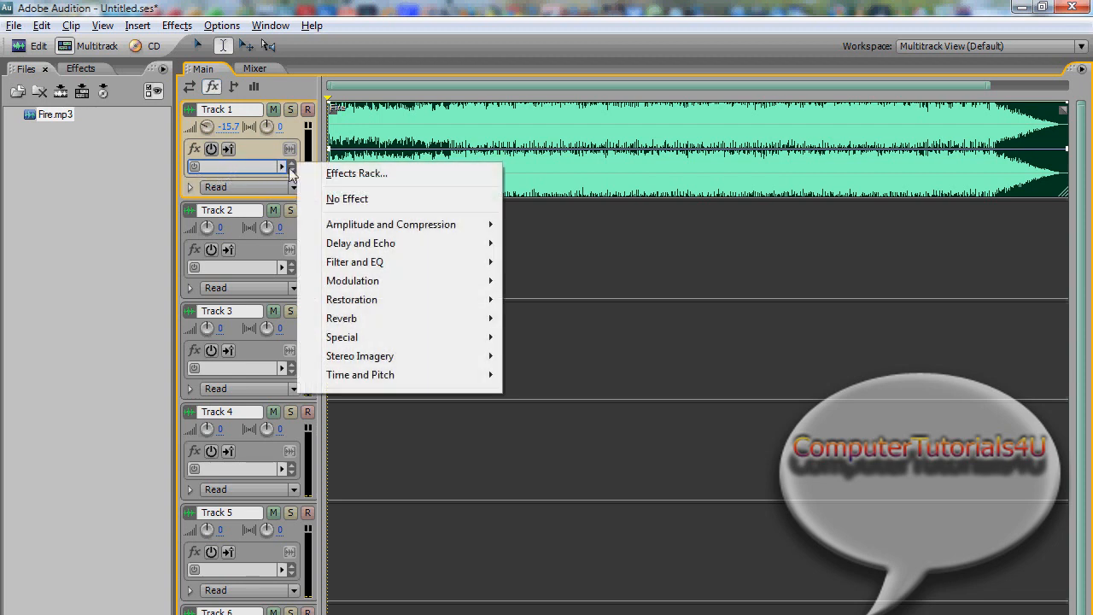
pyautogui.moveTo(360, 356)
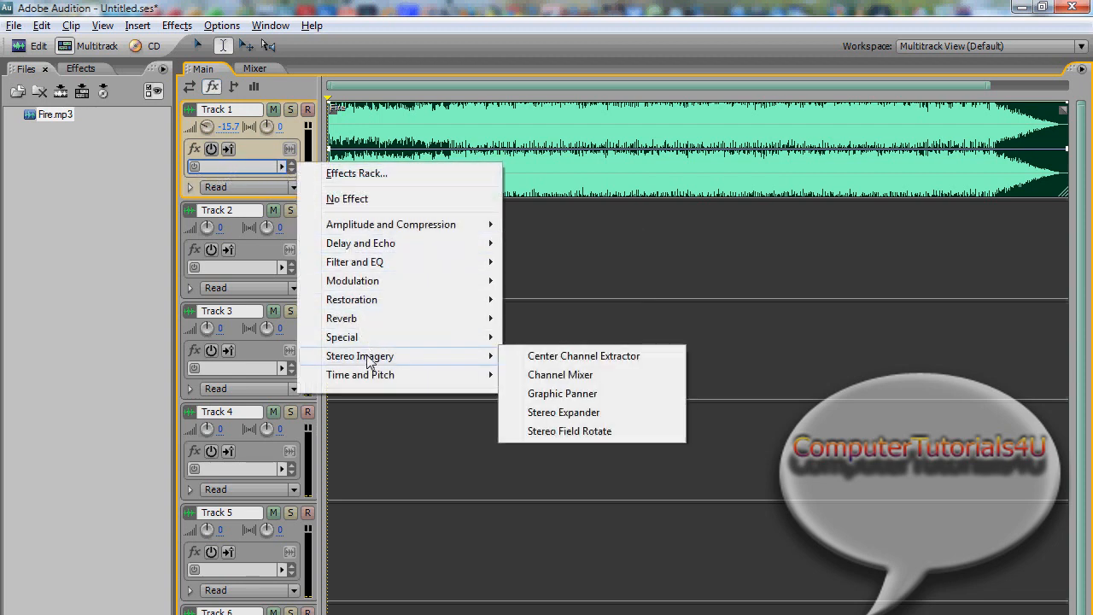
pyautogui.moveTo(583, 356)
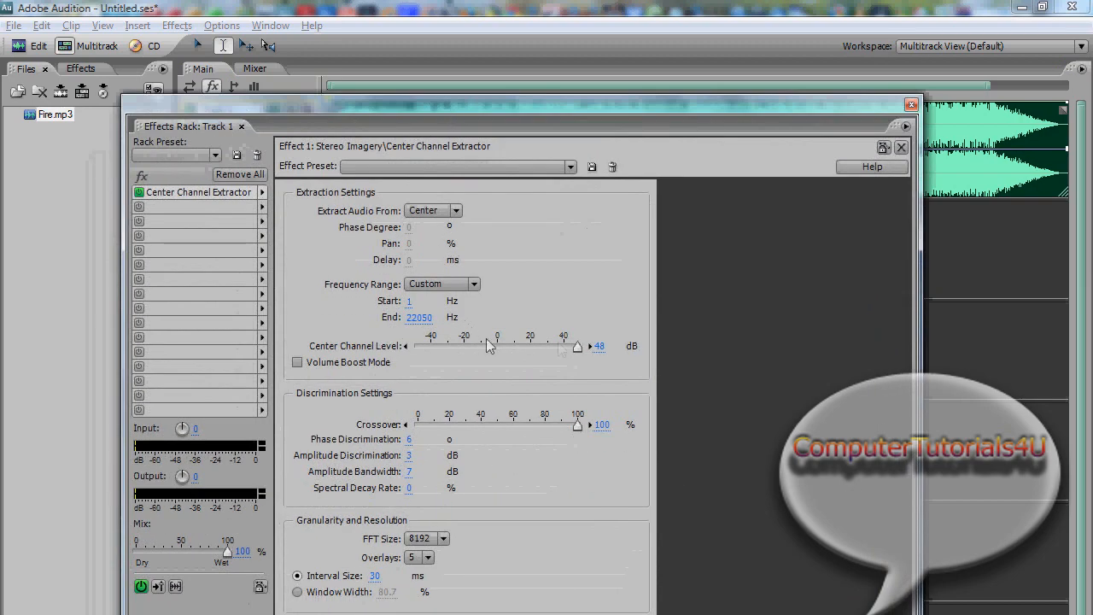
# Step: Start playback to hear Fire.mp3 through the extractor at 48 dB center level and 100% crossover
pyautogui.click(569, 166)
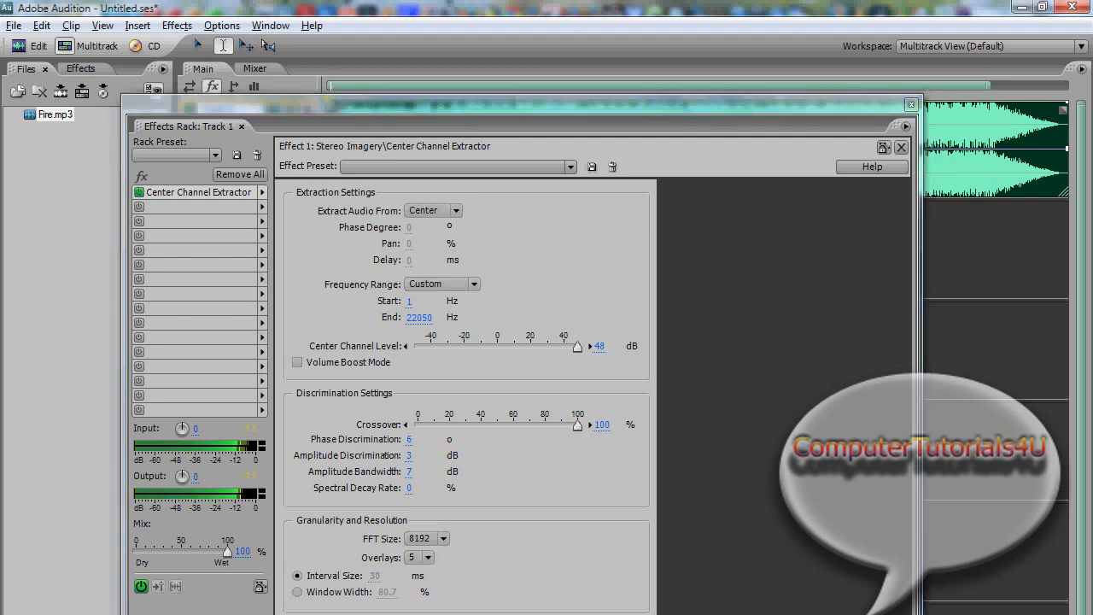
pyautogui.moveTo(465, 386)
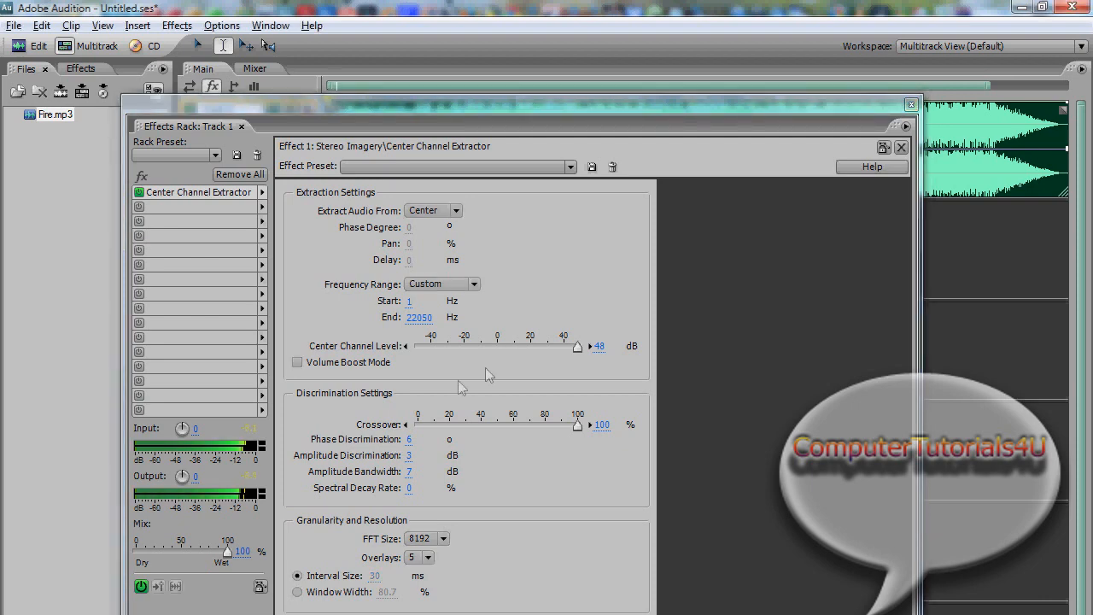
pyautogui.click(900, 147)
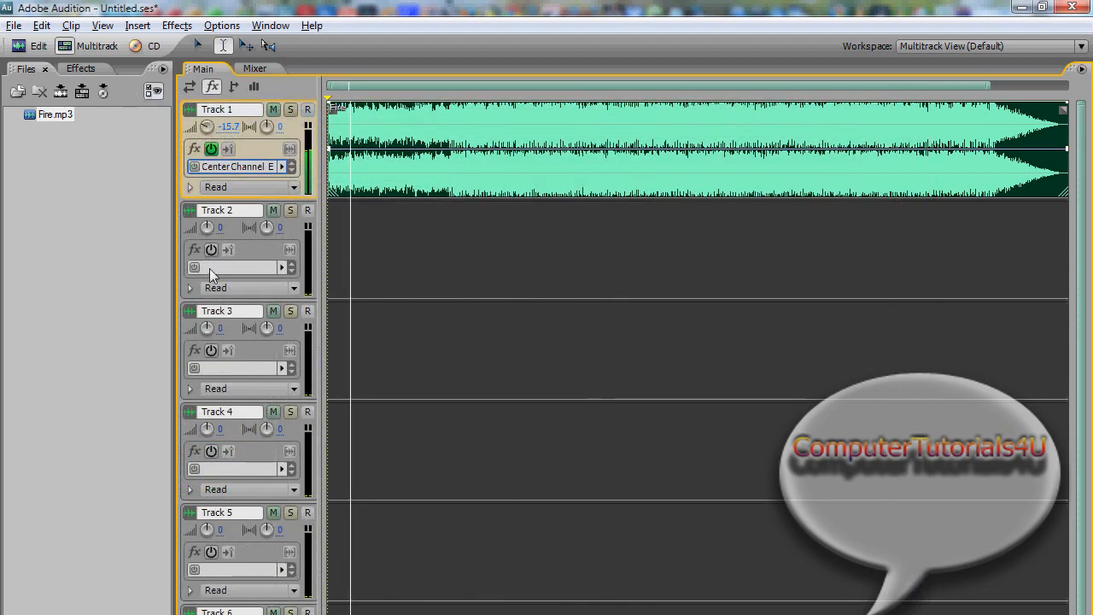
pyautogui.moveTo(265, 327)
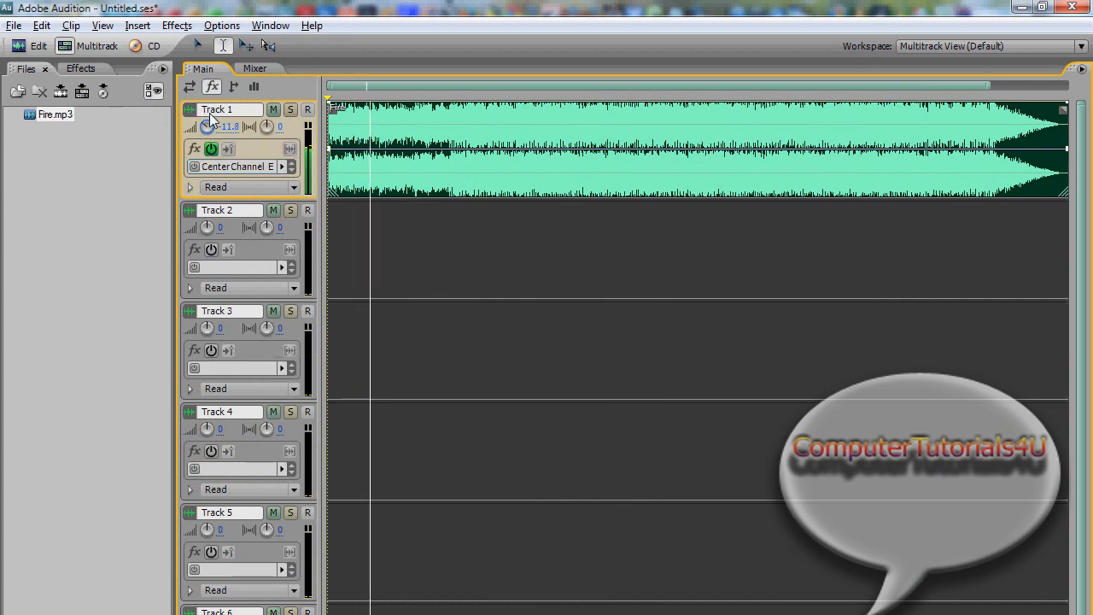
pyautogui.moveTo(220, 109)
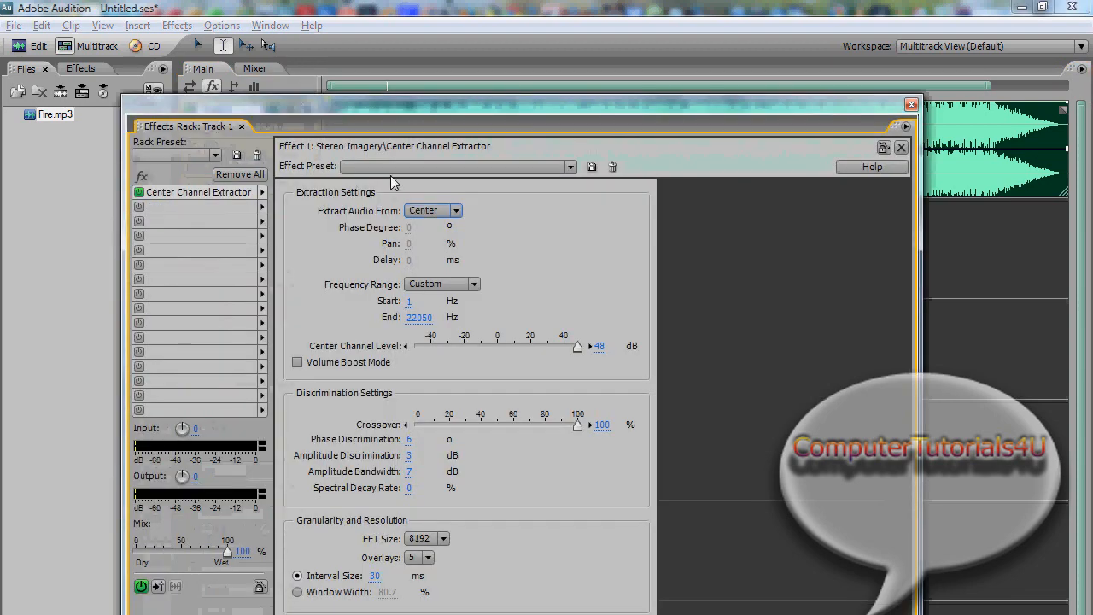
# Step: Load the Acapella preset (264.6–9023.3 Hz range) and drag Crossover up to 100%
pyautogui.click(570, 167)
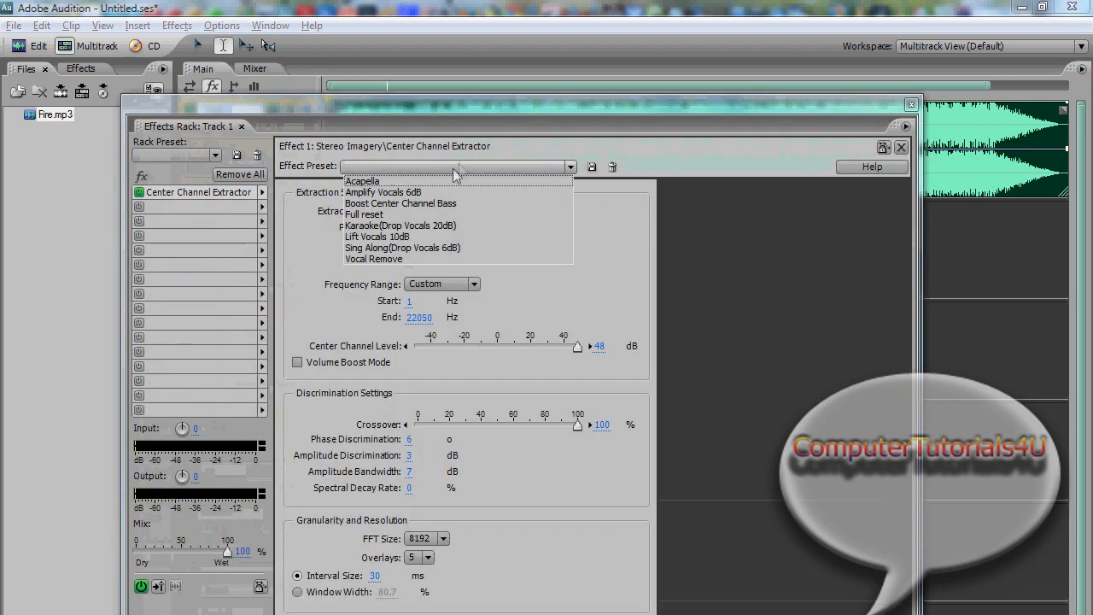
pyautogui.click(362, 180)
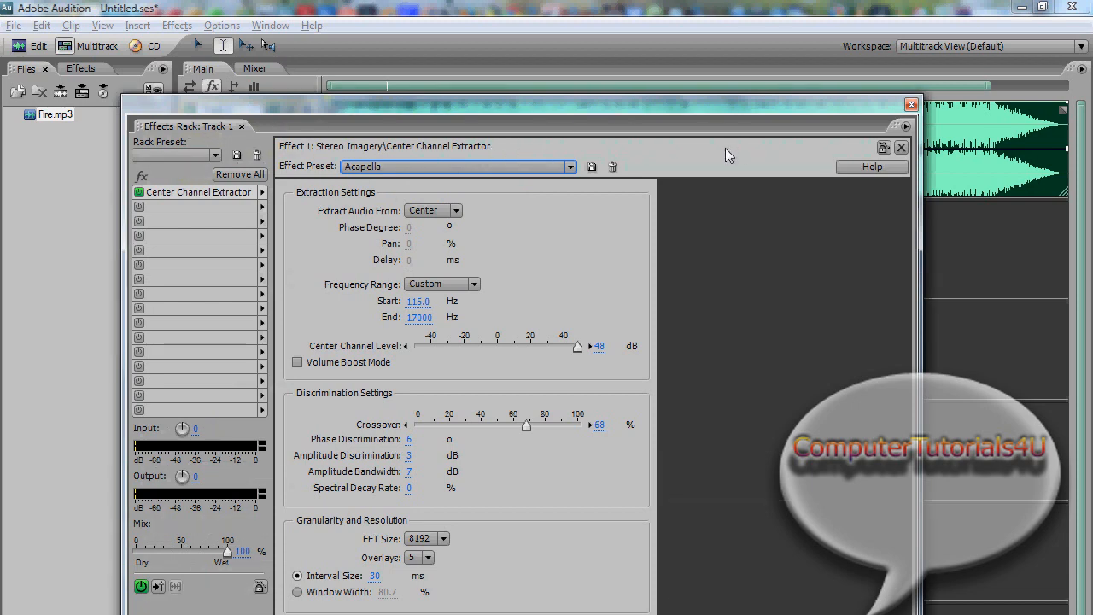
pyautogui.moveTo(536, 354)
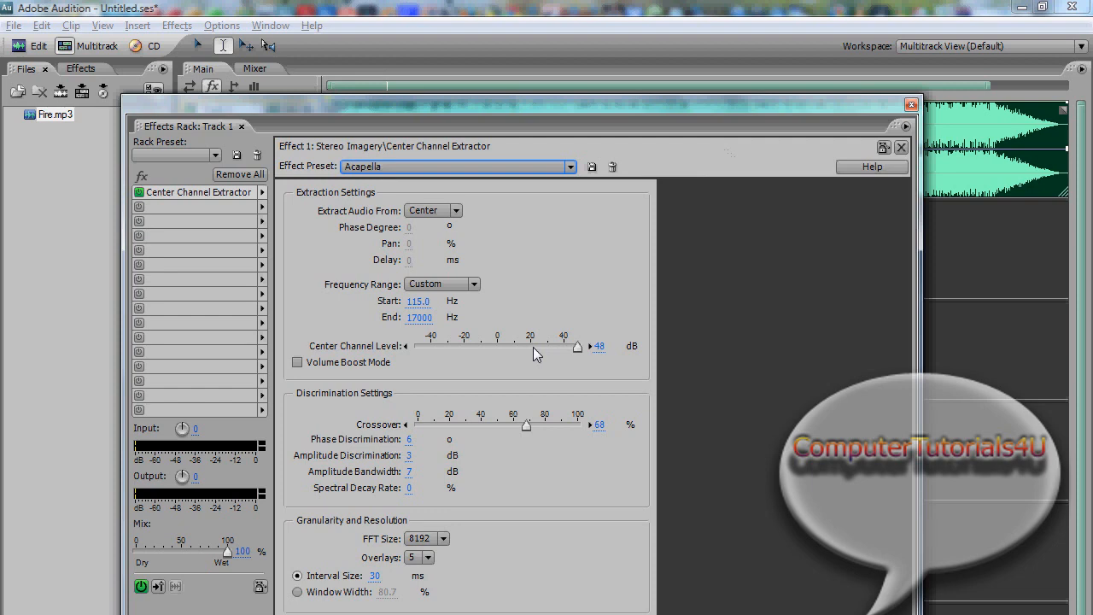
pyautogui.moveTo(479, 560)
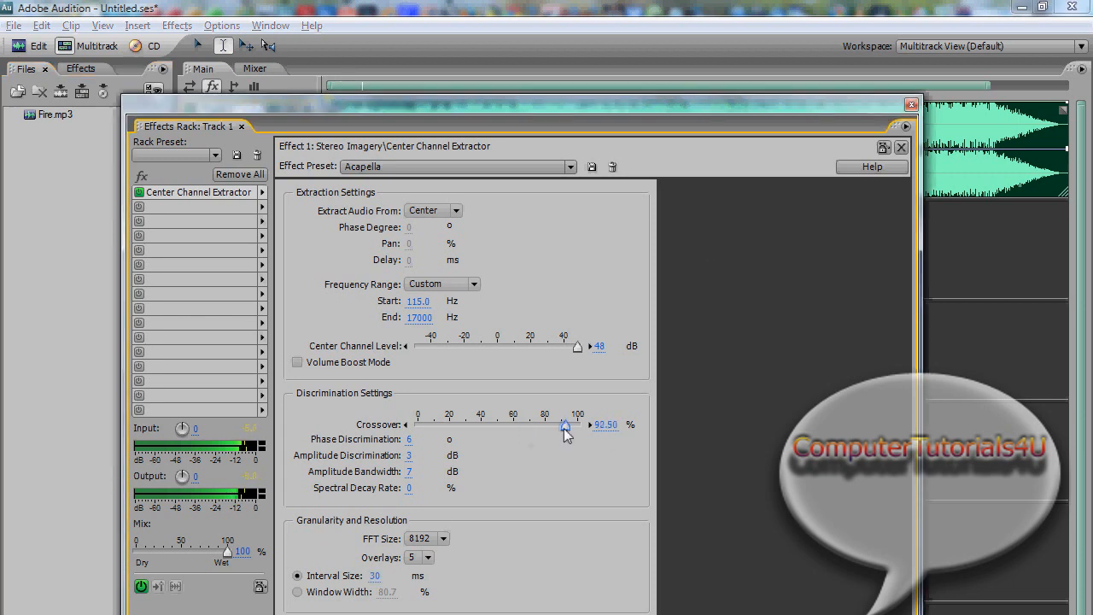
pyautogui.moveTo(567, 425); pyautogui.dragTo(598, 424)
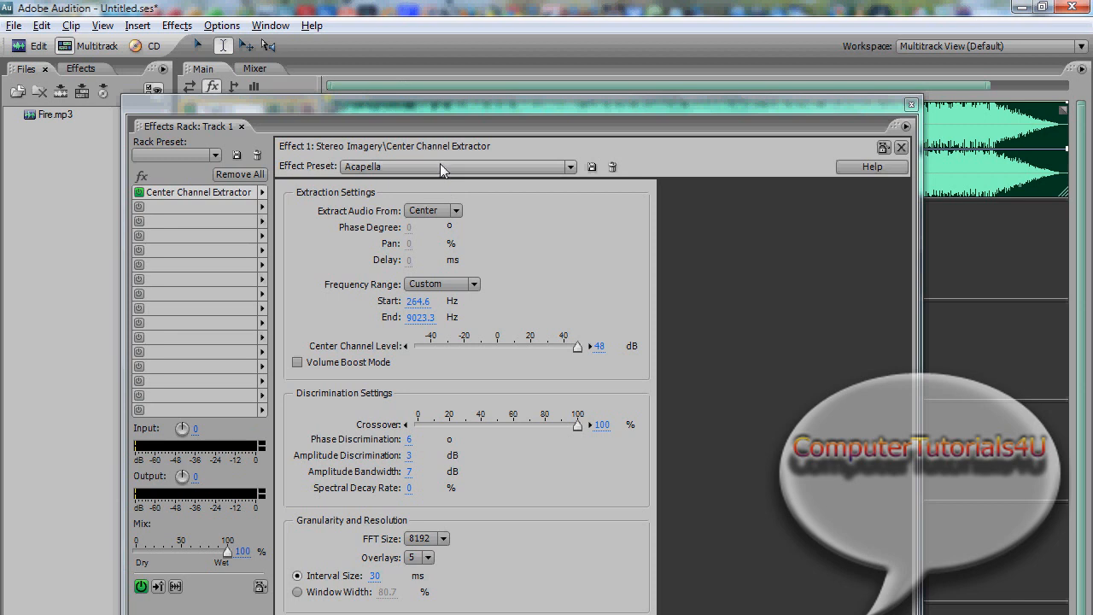
pyautogui.click(570, 167)
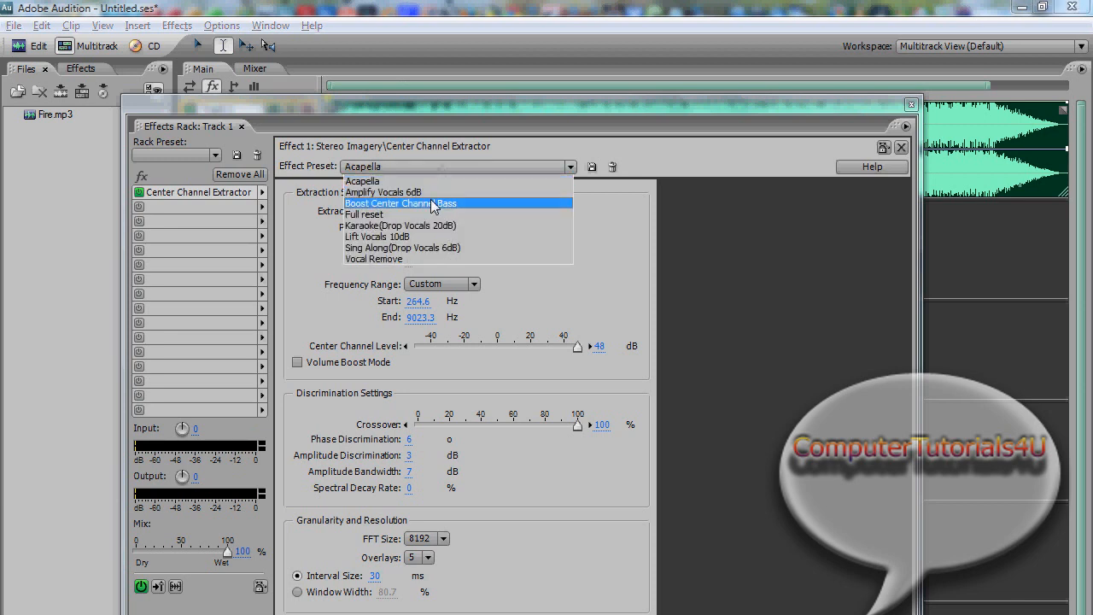
pyautogui.moveTo(424, 213)
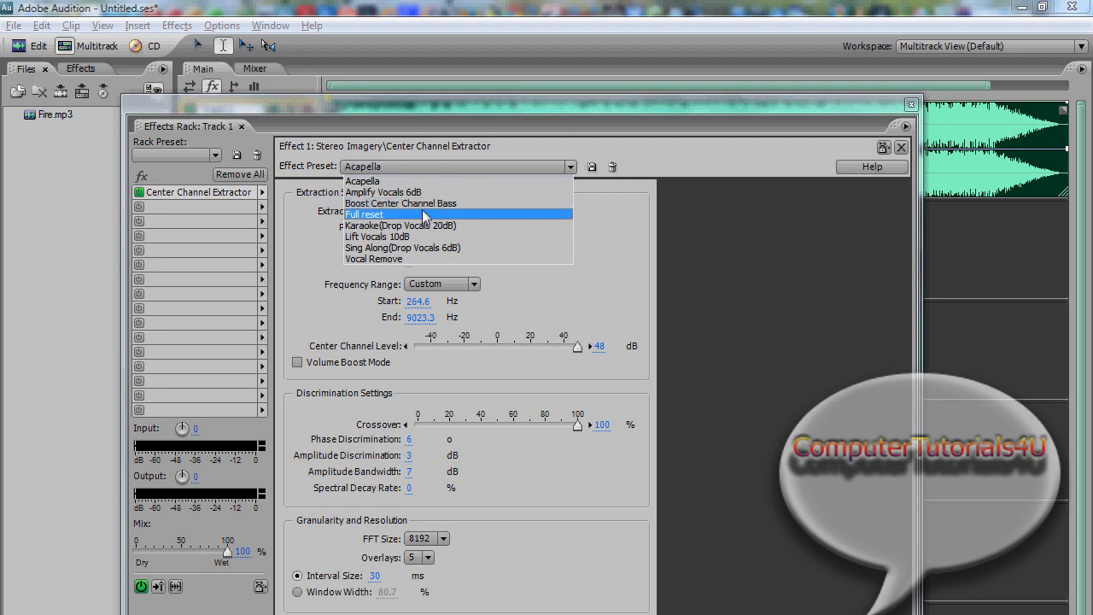
pyautogui.moveTo(419, 191)
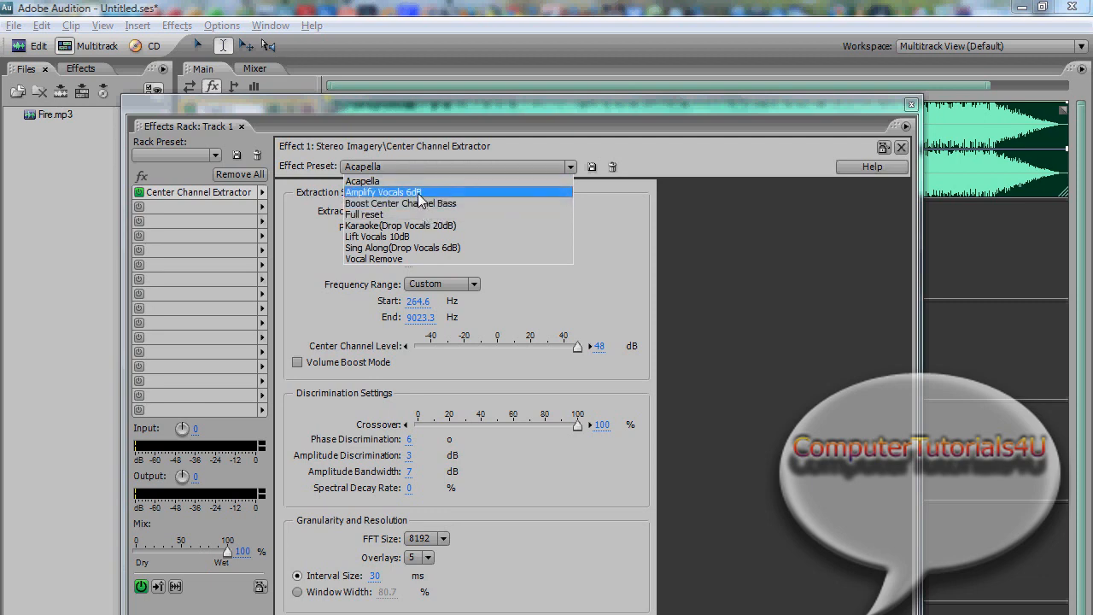
pyautogui.moveTo(414, 203)
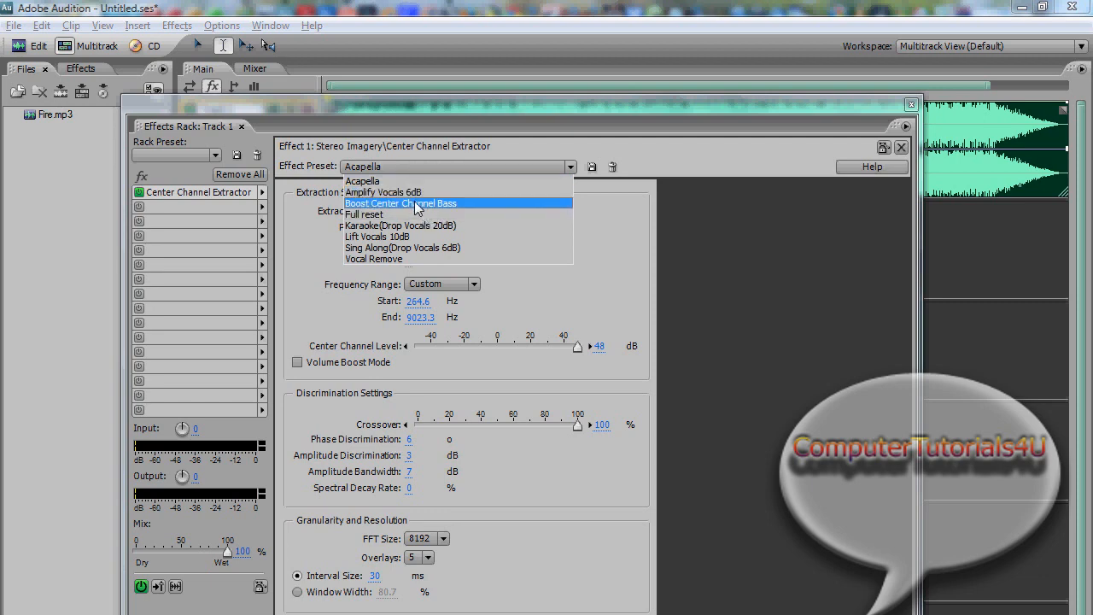
pyautogui.moveTo(401, 215)
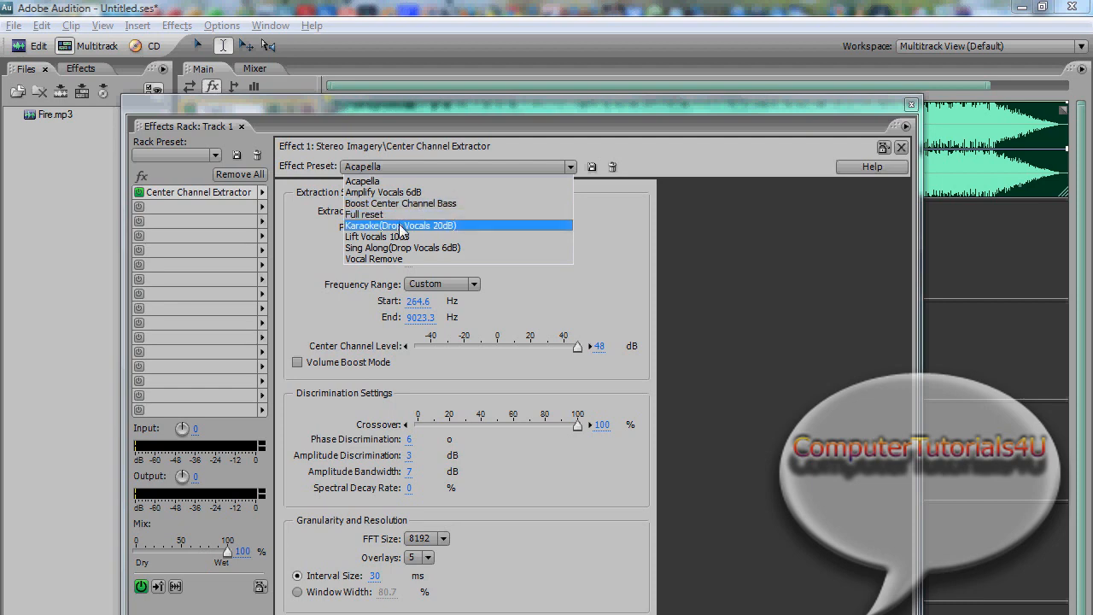
# Step: Load Karaoke (Drop Vocals 20dB) and drag Center Channel Level down to -31.10 dB
pyautogui.click(426, 226)
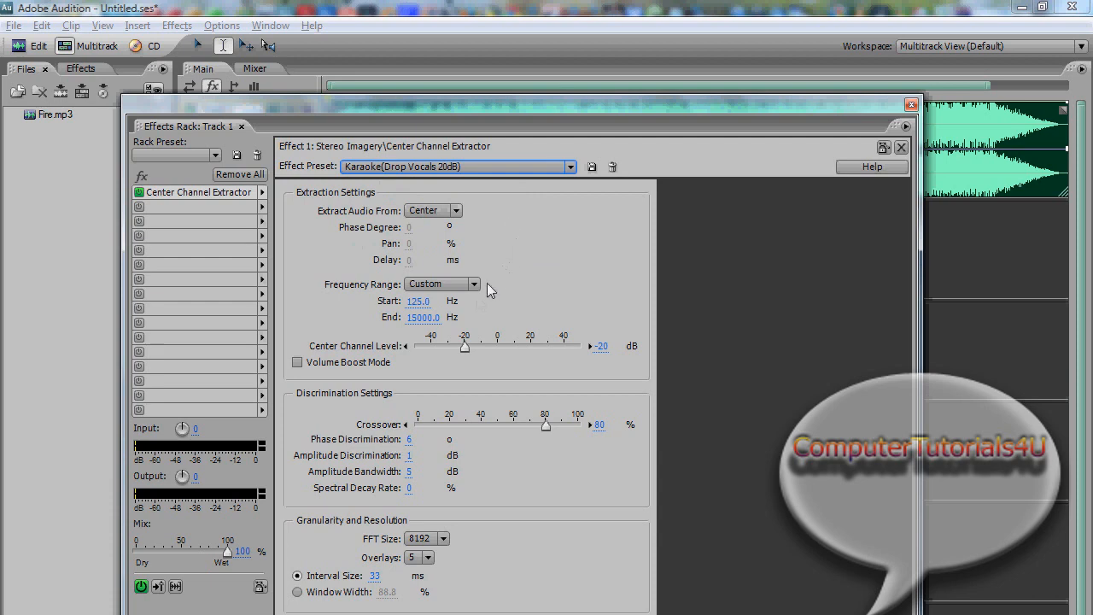
pyautogui.moveTo(462, 322)
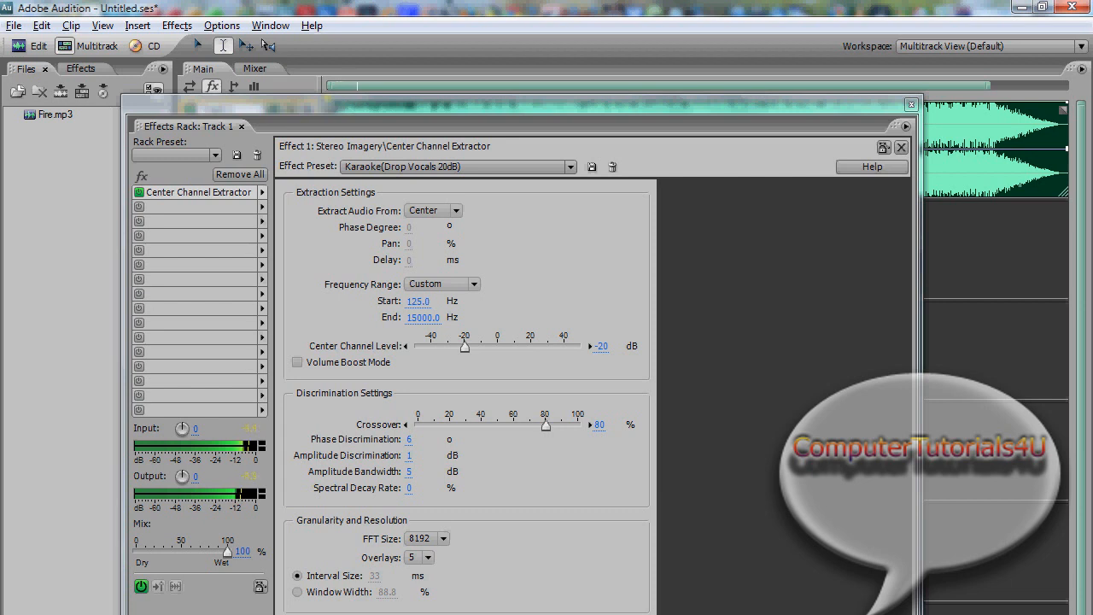
pyautogui.moveTo(465, 348); pyautogui.dragTo(454, 350)
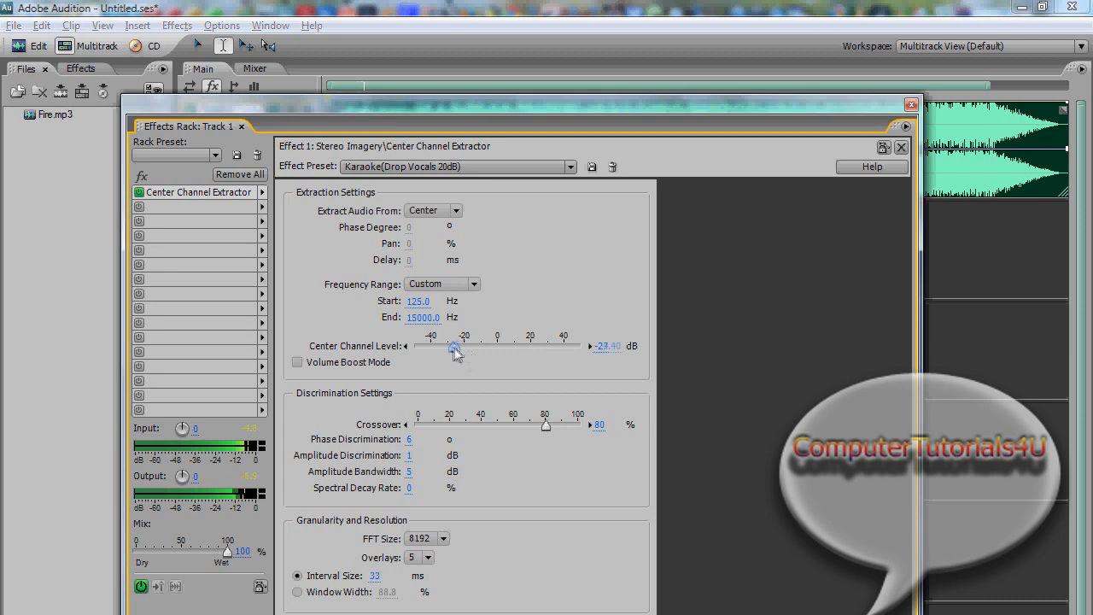
pyautogui.moveTo(455, 350); pyautogui.dragTo(446, 350)
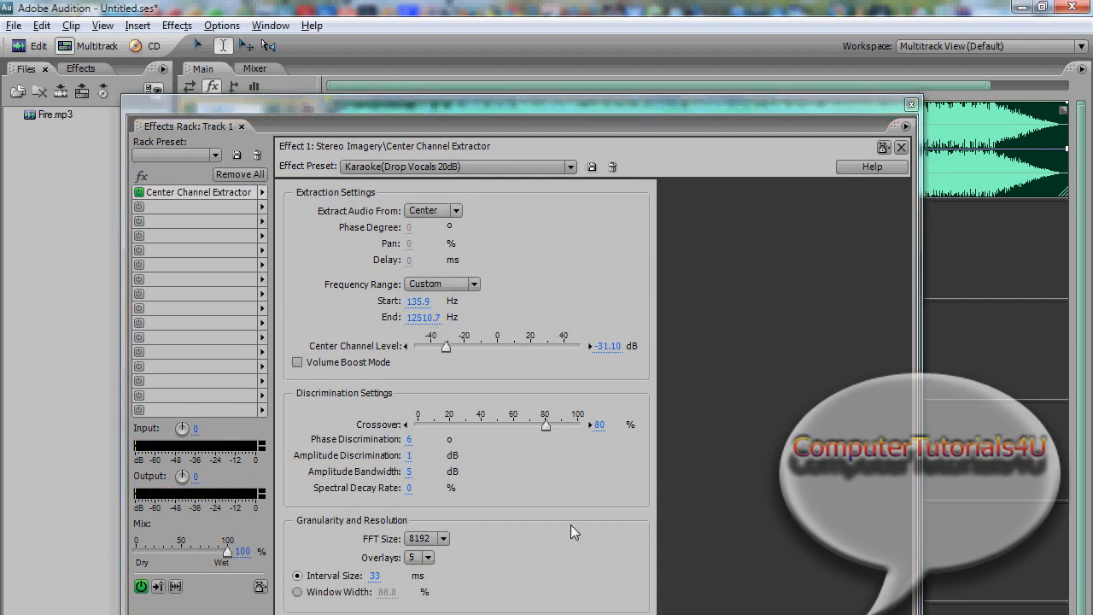
pyautogui.moveTo(582, 453)
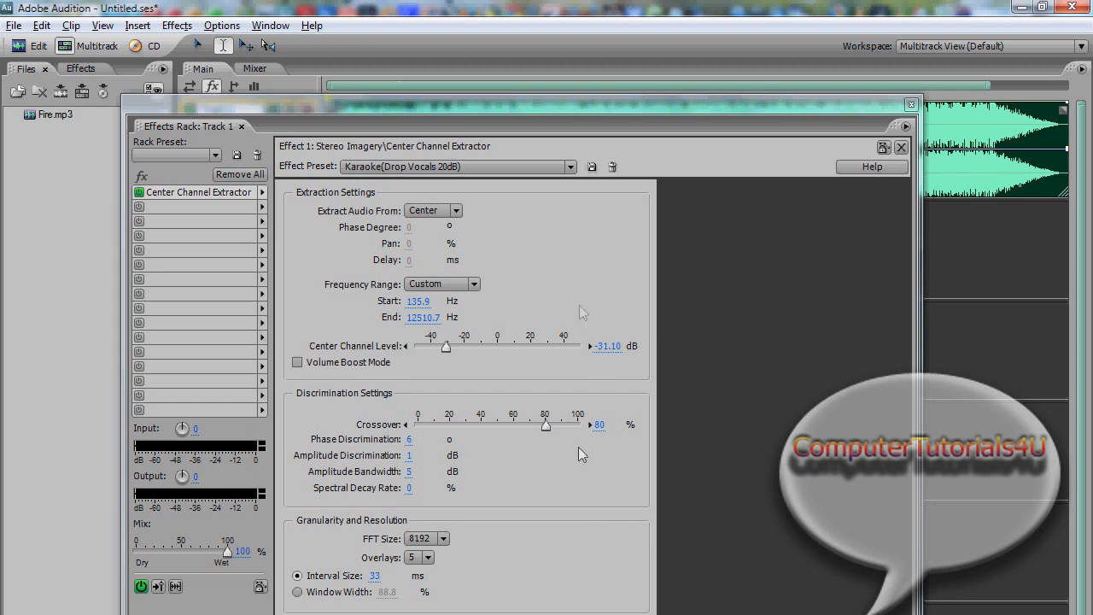
pyautogui.click(569, 166)
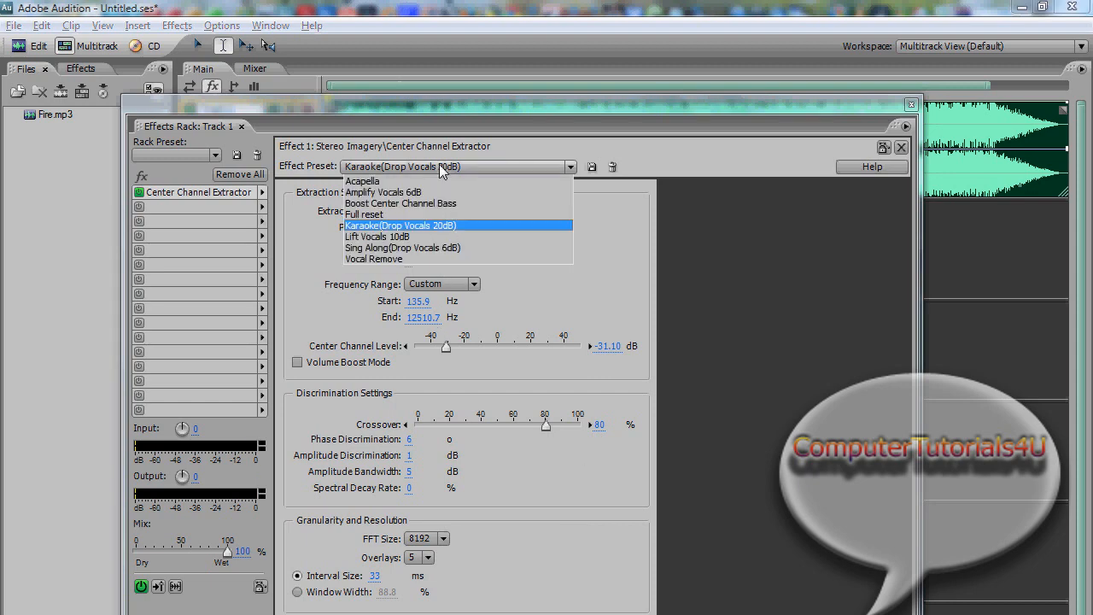
pyautogui.moveTo(386, 258)
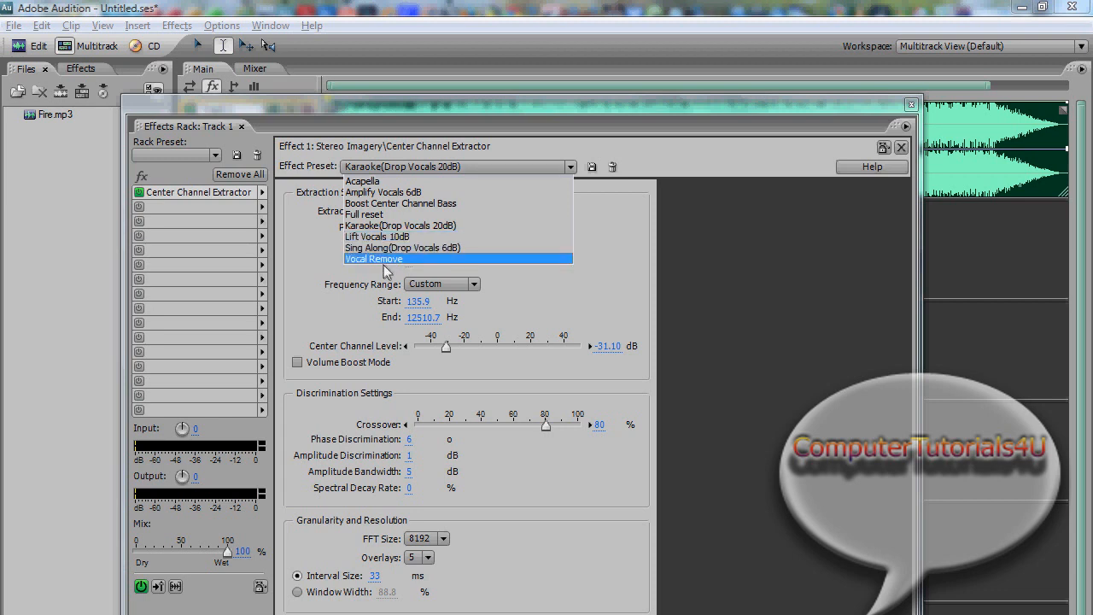
pyautogui.moveTo(381, 265)
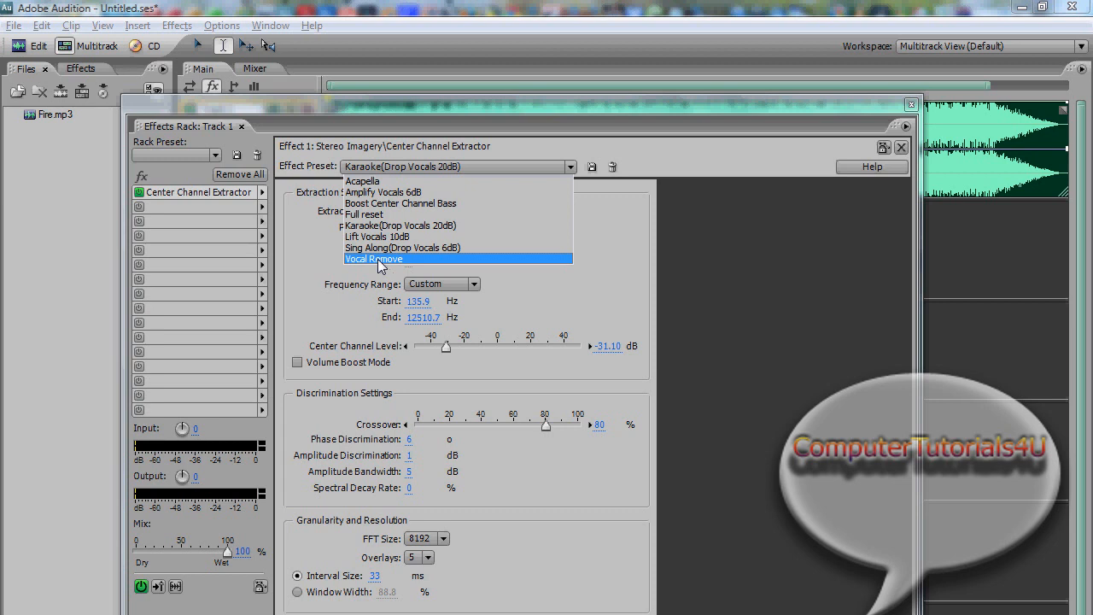
pyautogui.moveTo(393, 225)
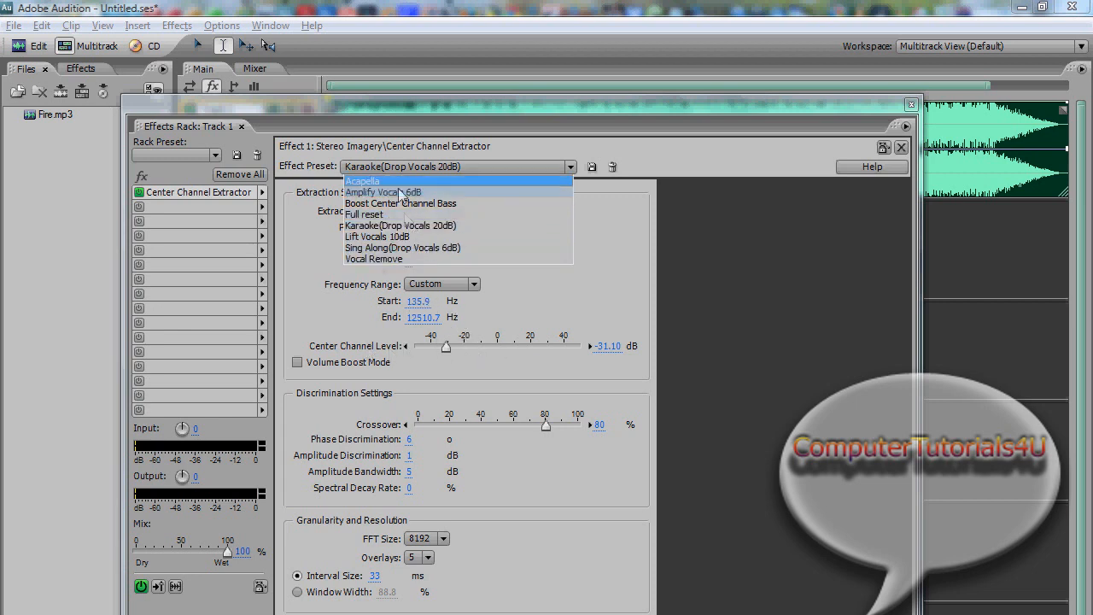
pyautogui.click(400, 225)
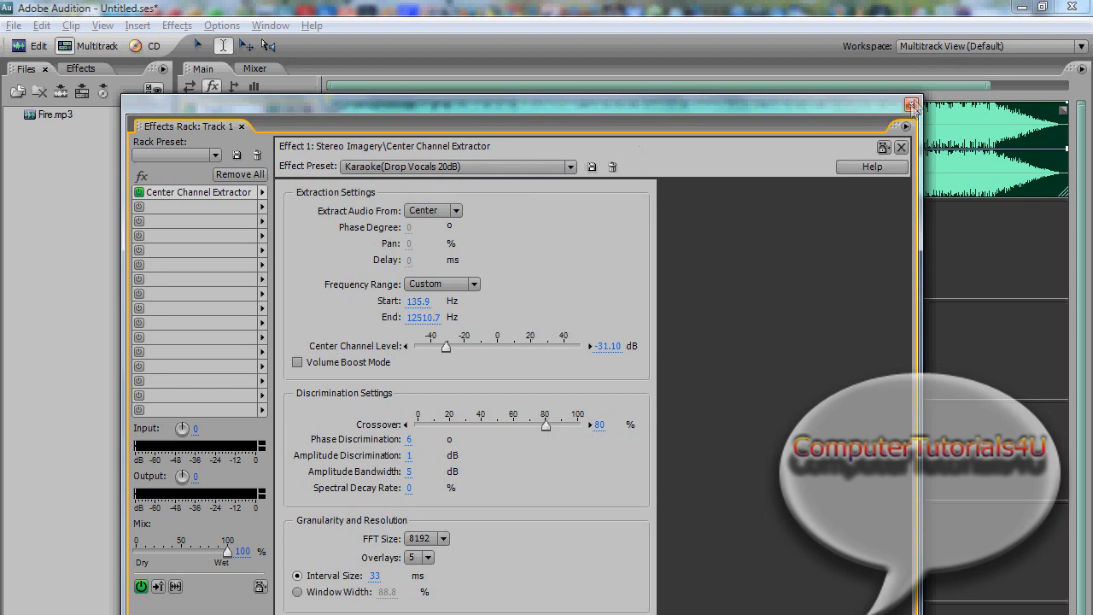
# Step: Close the Track 1 effects rack, set its volume to -13.5 dB, and minimize Audition
pyautogui.click(909, 104)
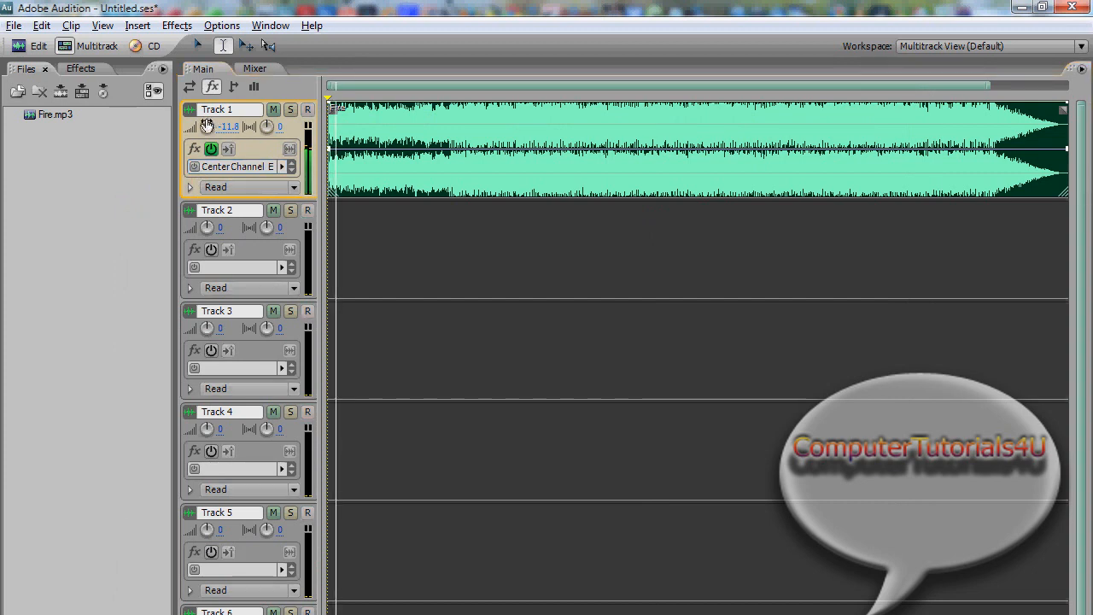
pyautogui.moveTo(206, 126); pyautogui.dragTo(207, 136)
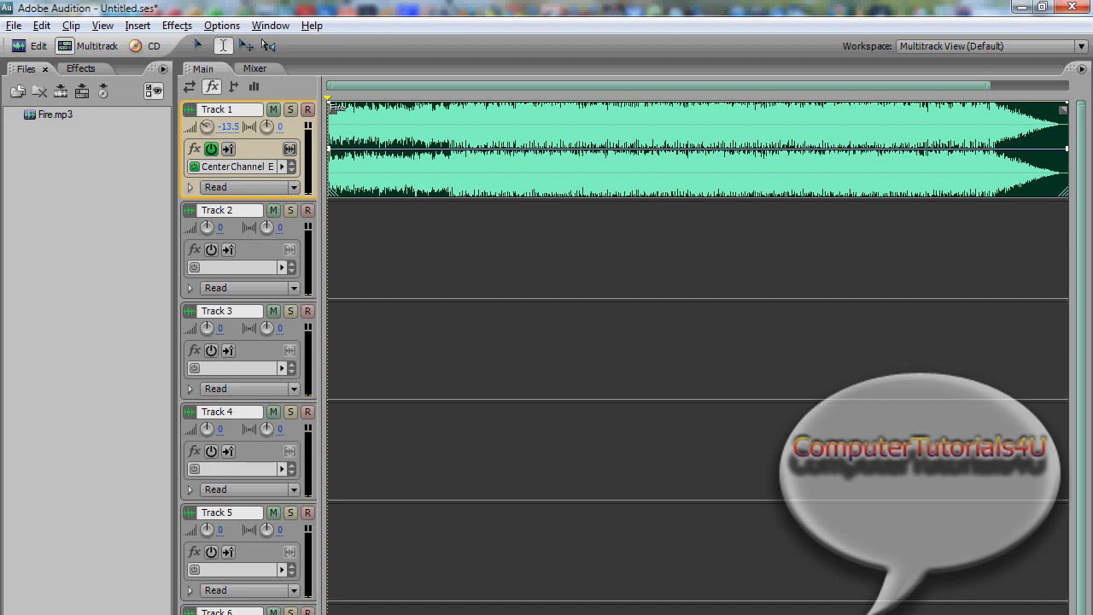
pyautogui.moveTo(1021, 8)
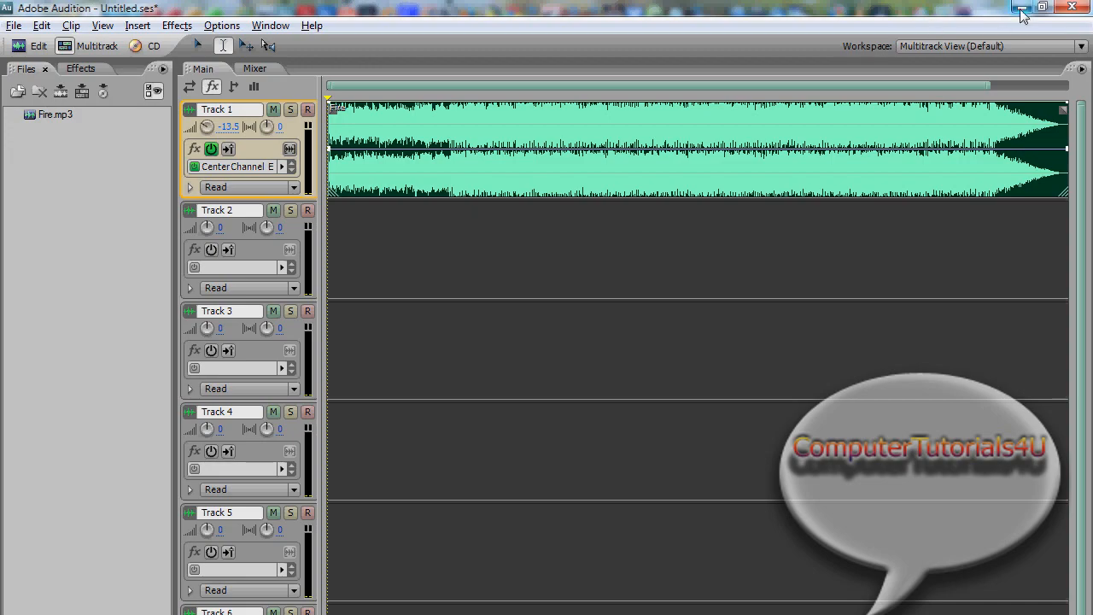
pyautogui.click(1021, 6)
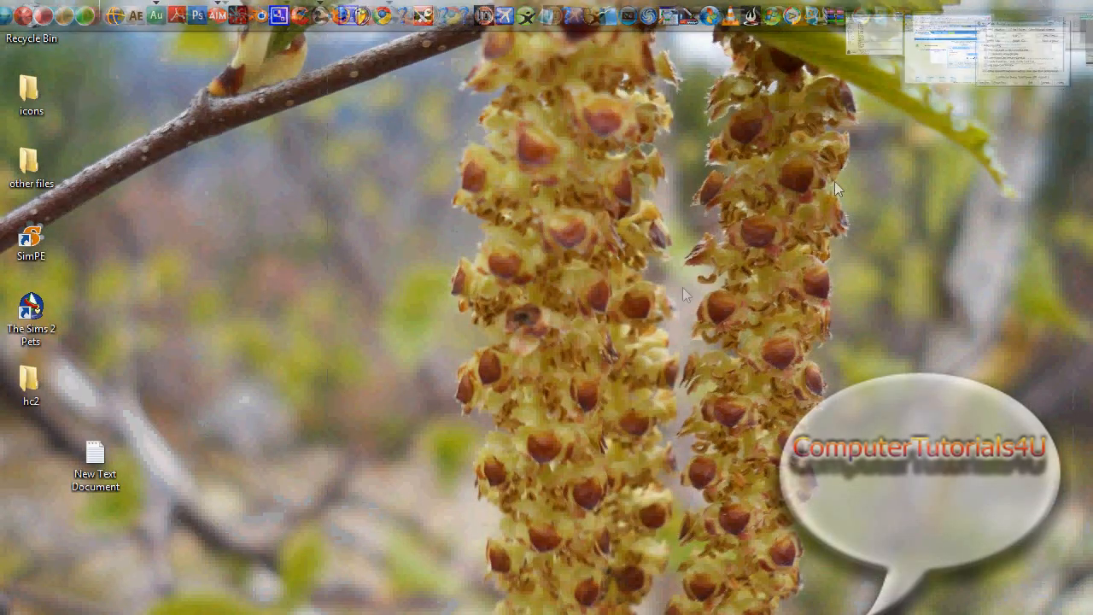